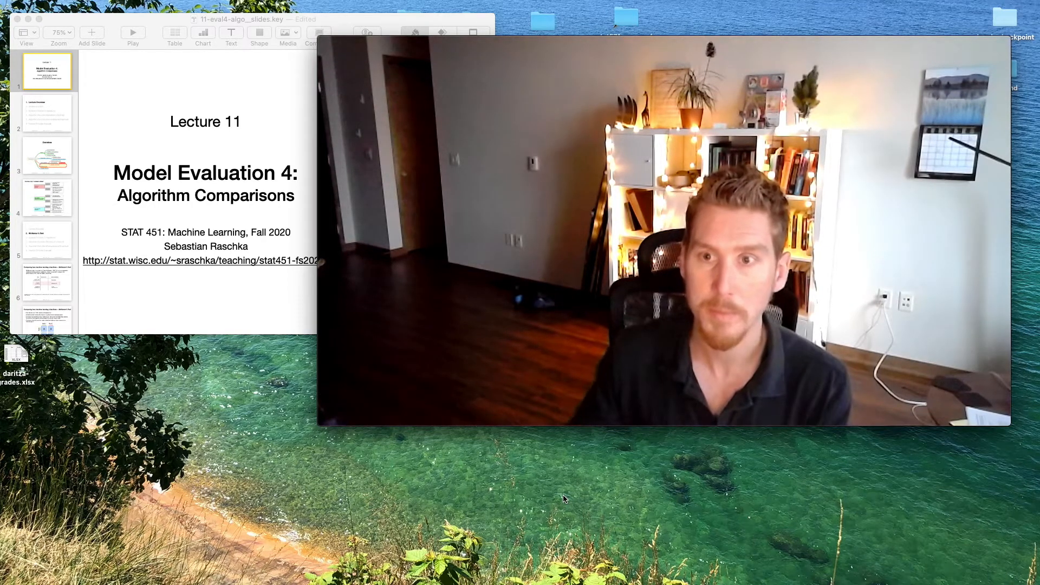
Start the slideshow full screen to begin annotating the roadmap topics.
{"action": "left_click", "coordinate": [133, 32]}
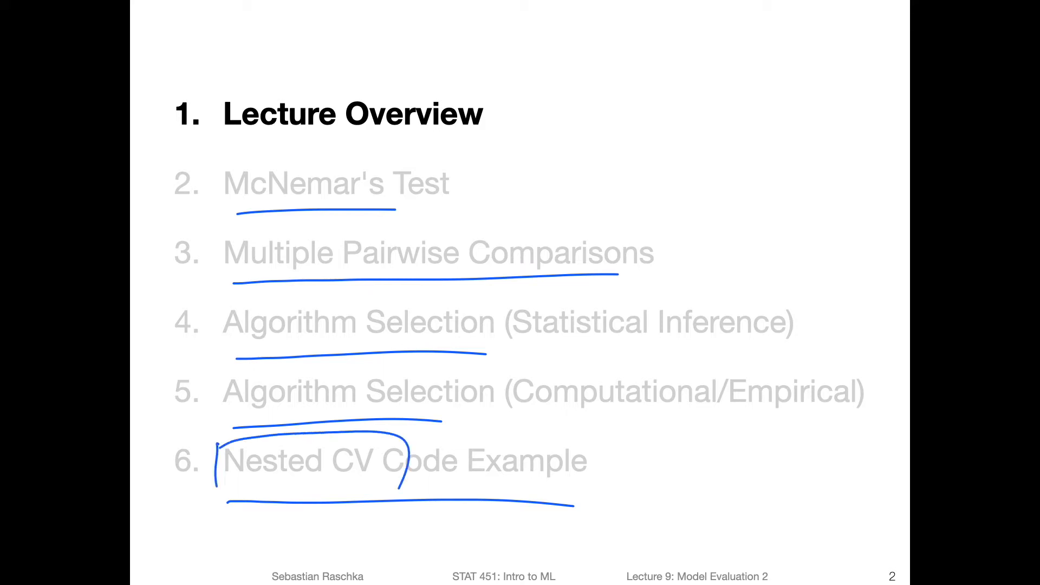
Advance to the Overview mind map slide and tick off Model selection.
{"action": "key", "text": "Right"}
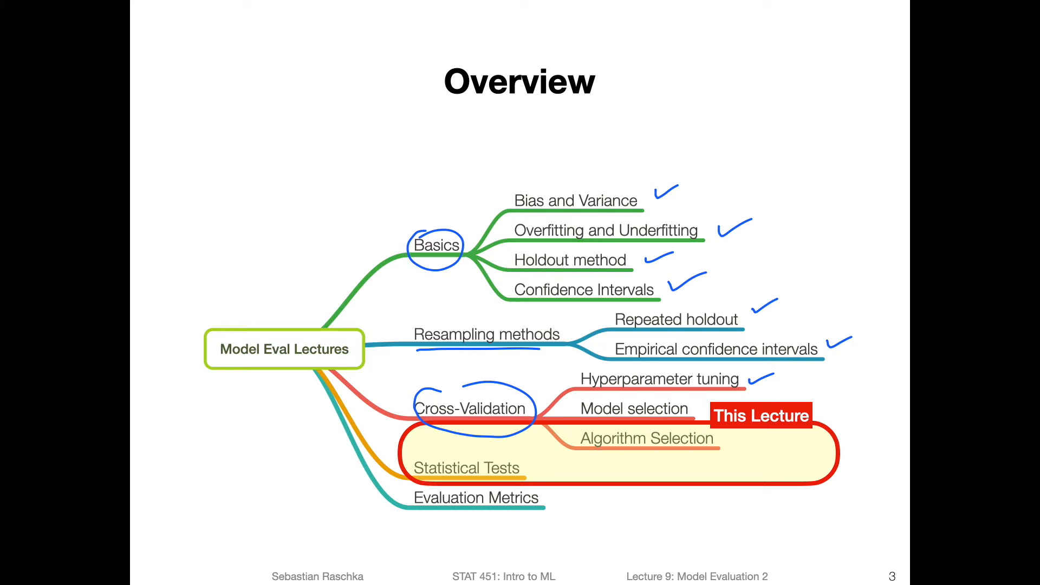
{"action": "left_click", "coordinate": [693, 401]}
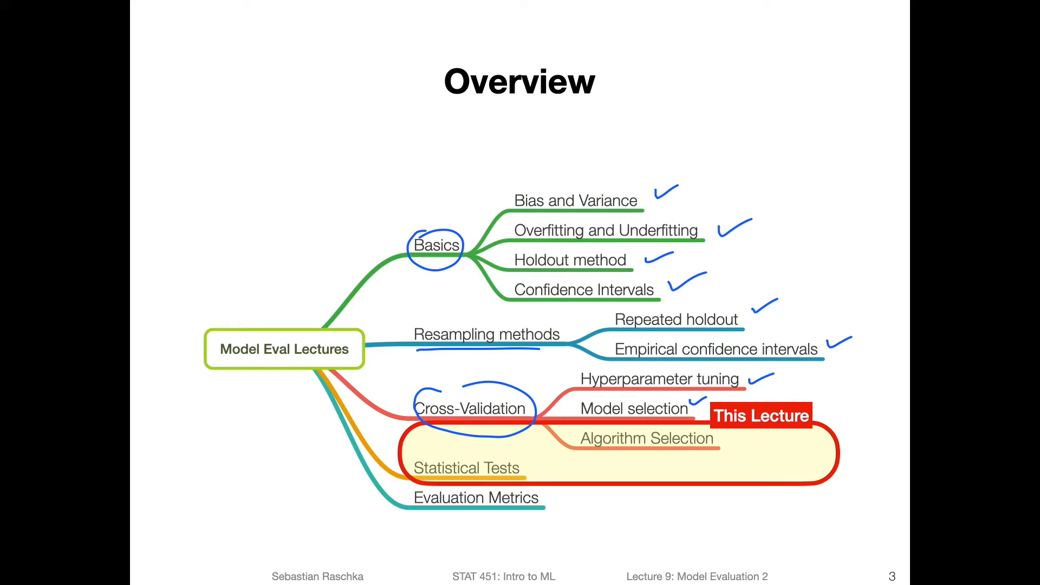